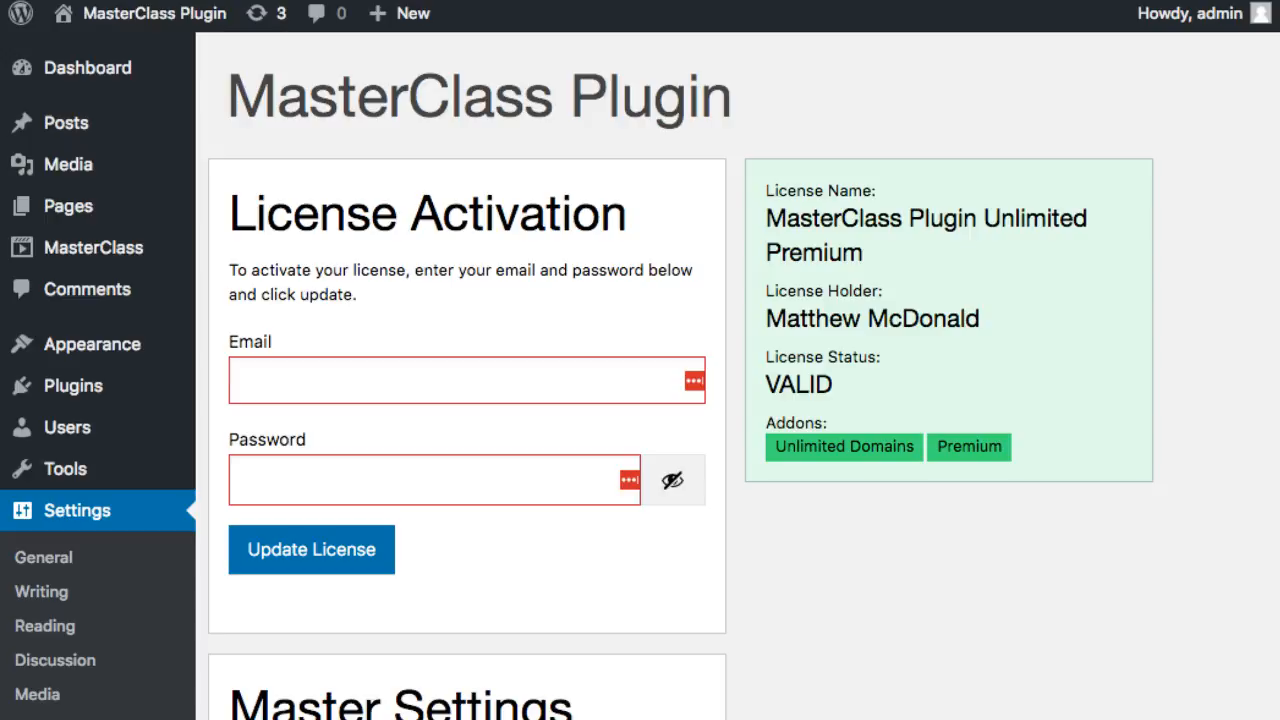
Scroll through the WordPress plugin settings before moving to Facebook for Developers
{"action": "scroll", "scroll_direction": "down", "scroll_amount": 3}
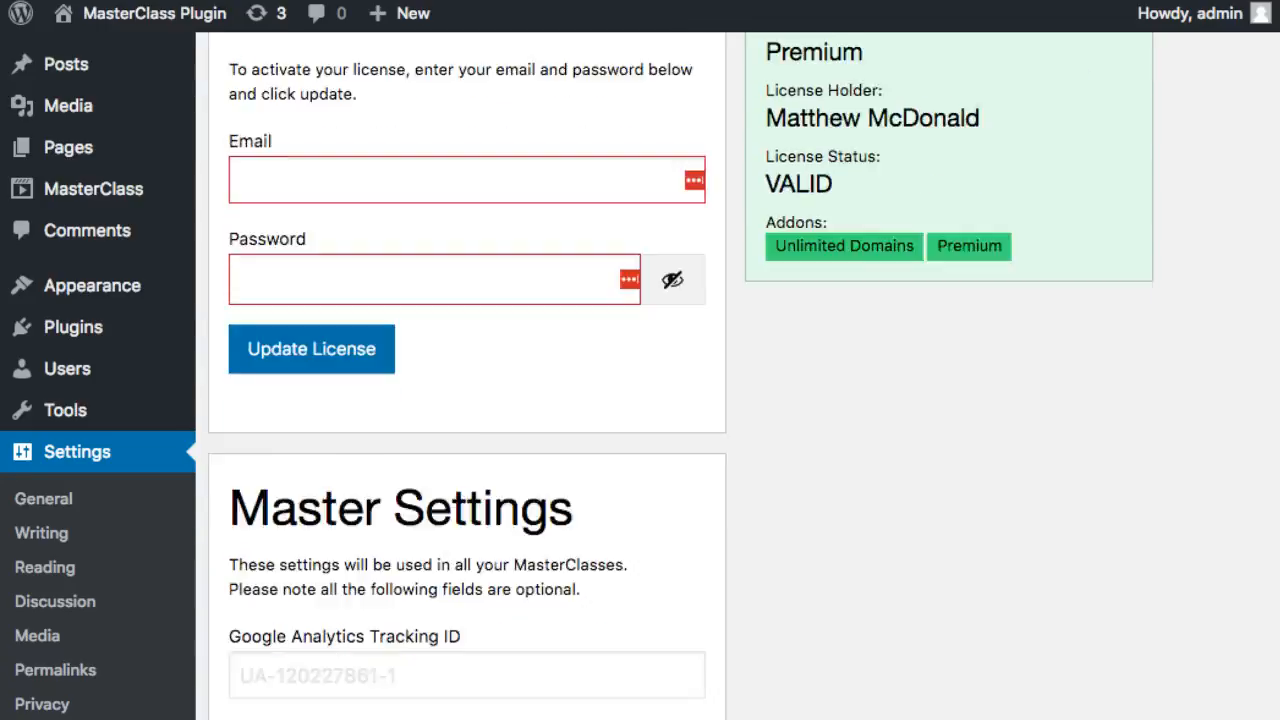
{"action": "scroll", "scroll_direction": "up", "scroll_amount": 3}
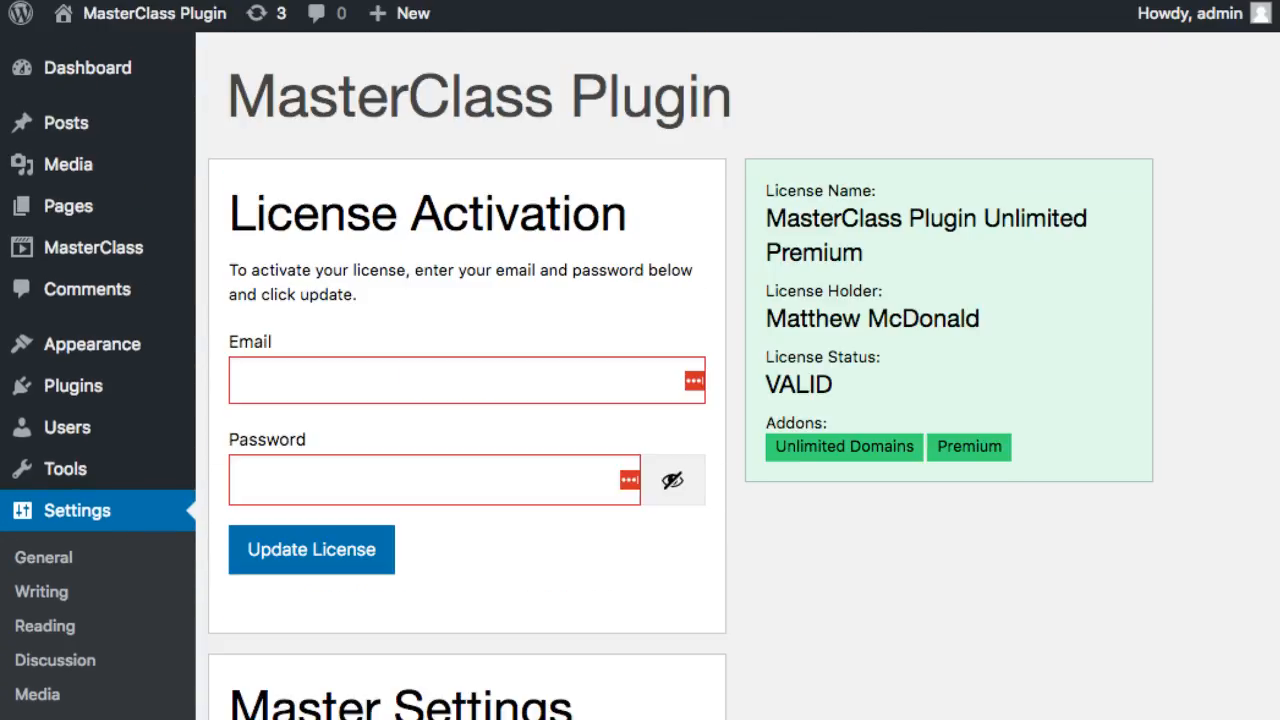
{"action": "scroll", "scroll_direction": "down", "scroll_amount": 3}
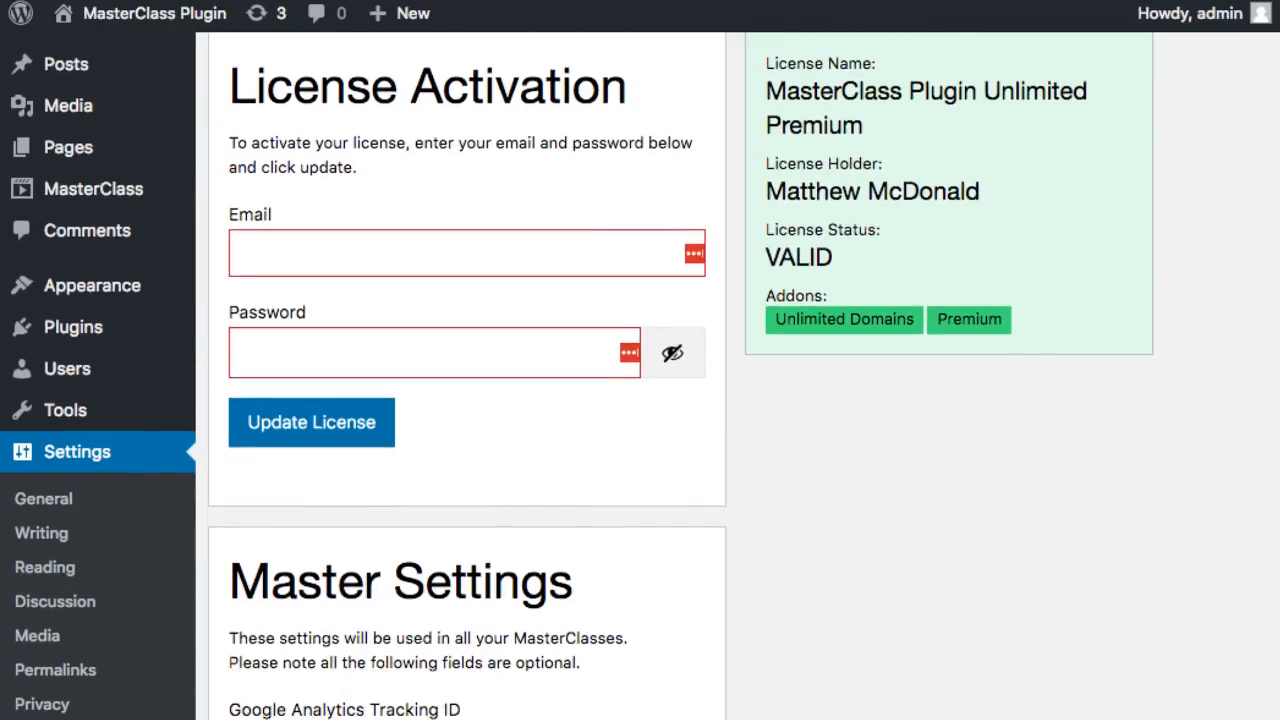
{"action": "scroll", "scroll_direction": "down", "scroll_amount": 3}
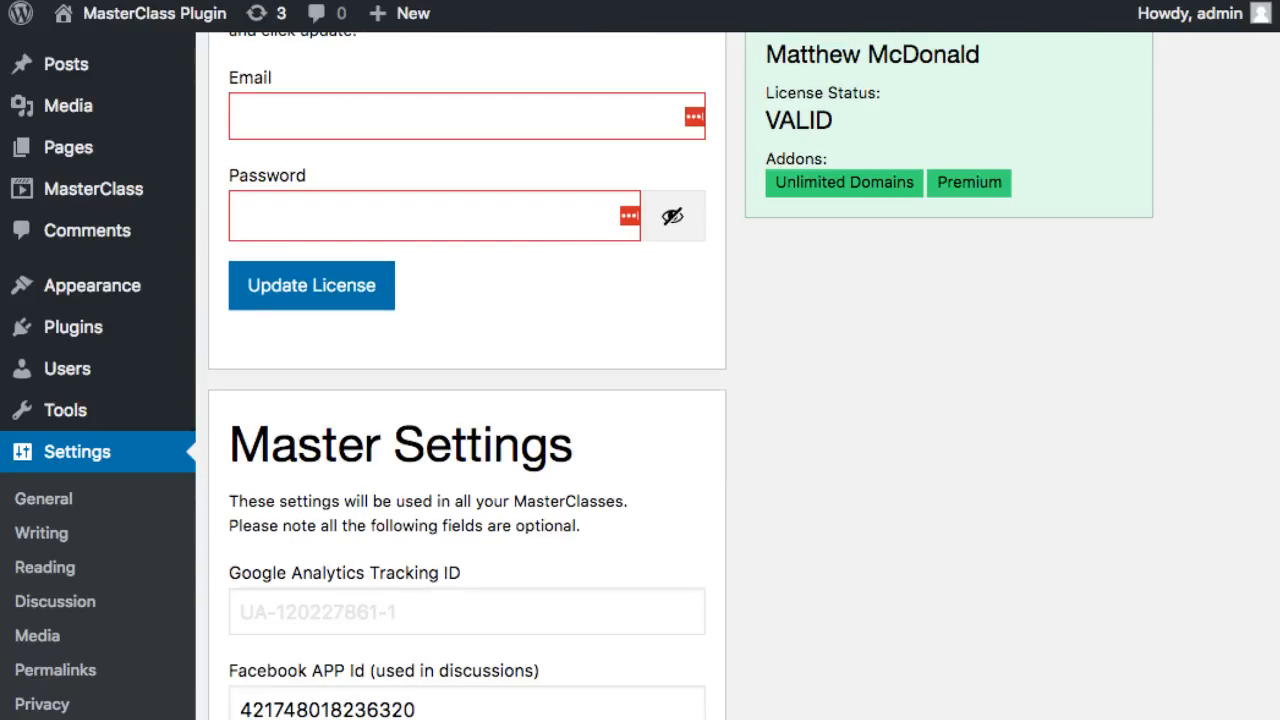
{"action": "scroll", "scroll_direction": "down", "scroll_amount": 3}
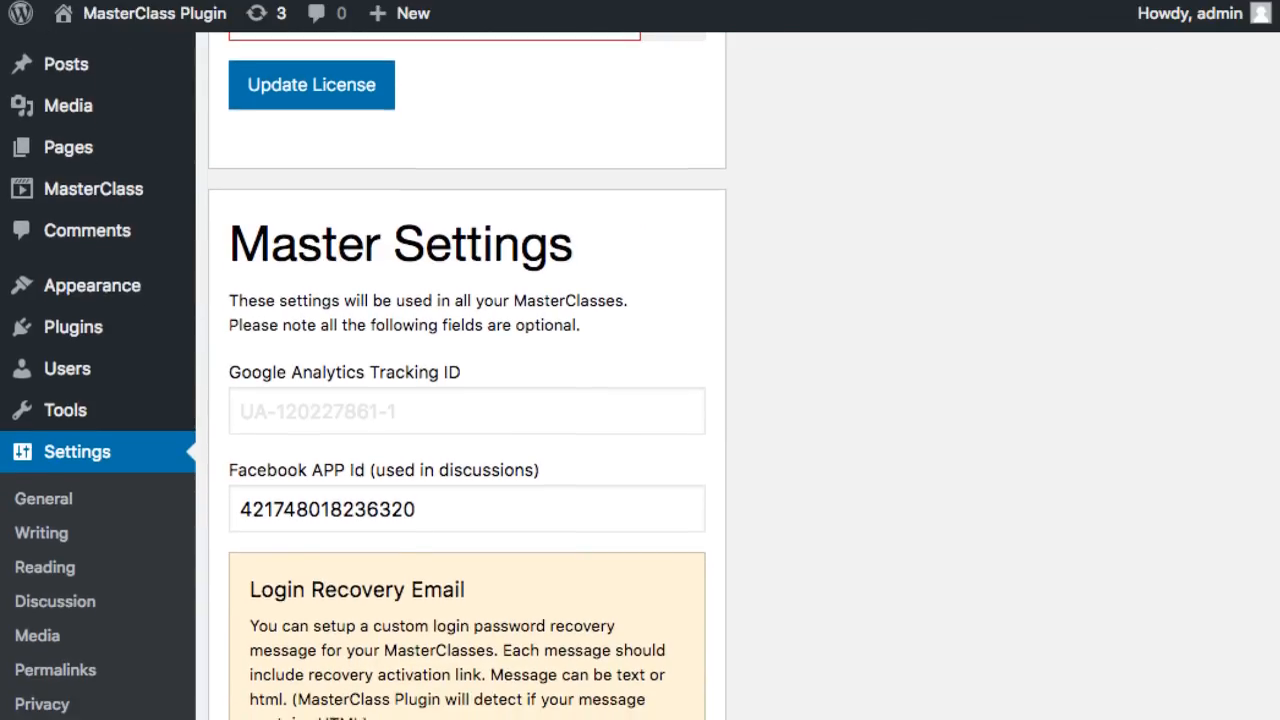
{"action": "scroll", "scroll_direction": "down", "scroll_amount": 3}
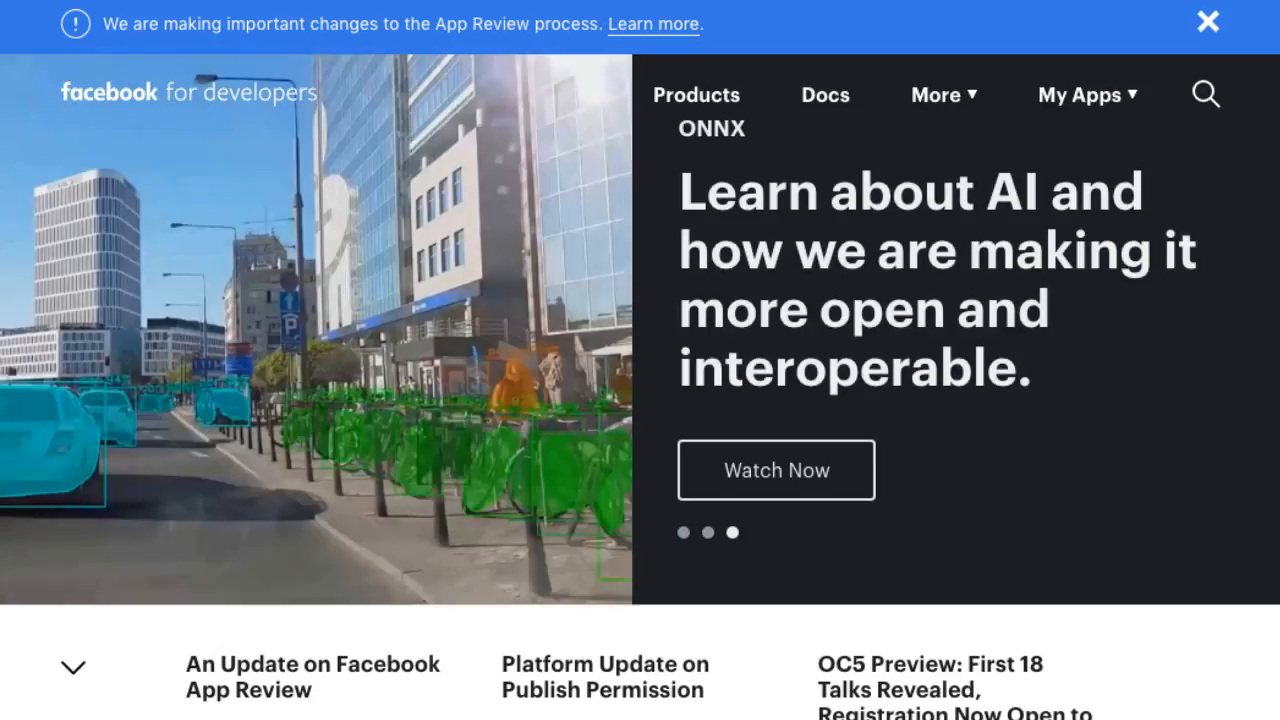
Choose Add New App from the My Apps menu
{"action": "left_click", "coordinate": [1087, 95]}
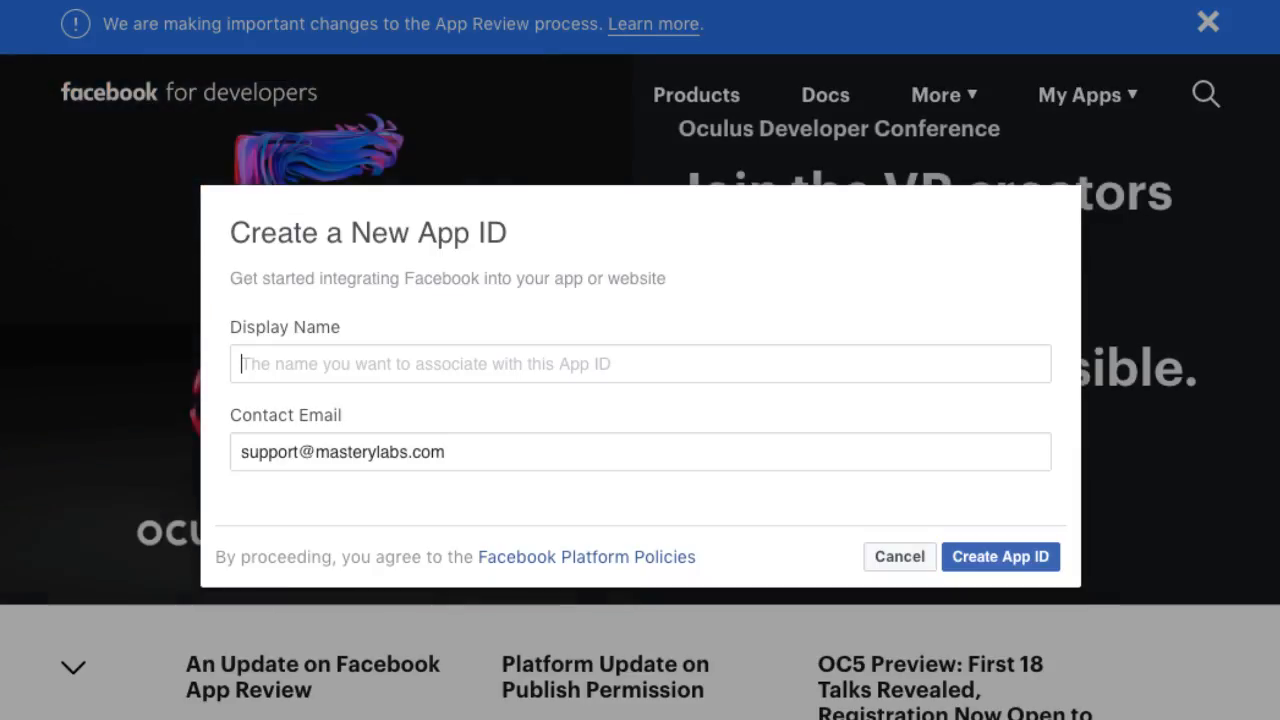
Enter the display name MasterClass Plugin and submit with Create App ID
{"action": "type", "text": "MasterClass Plugin"}
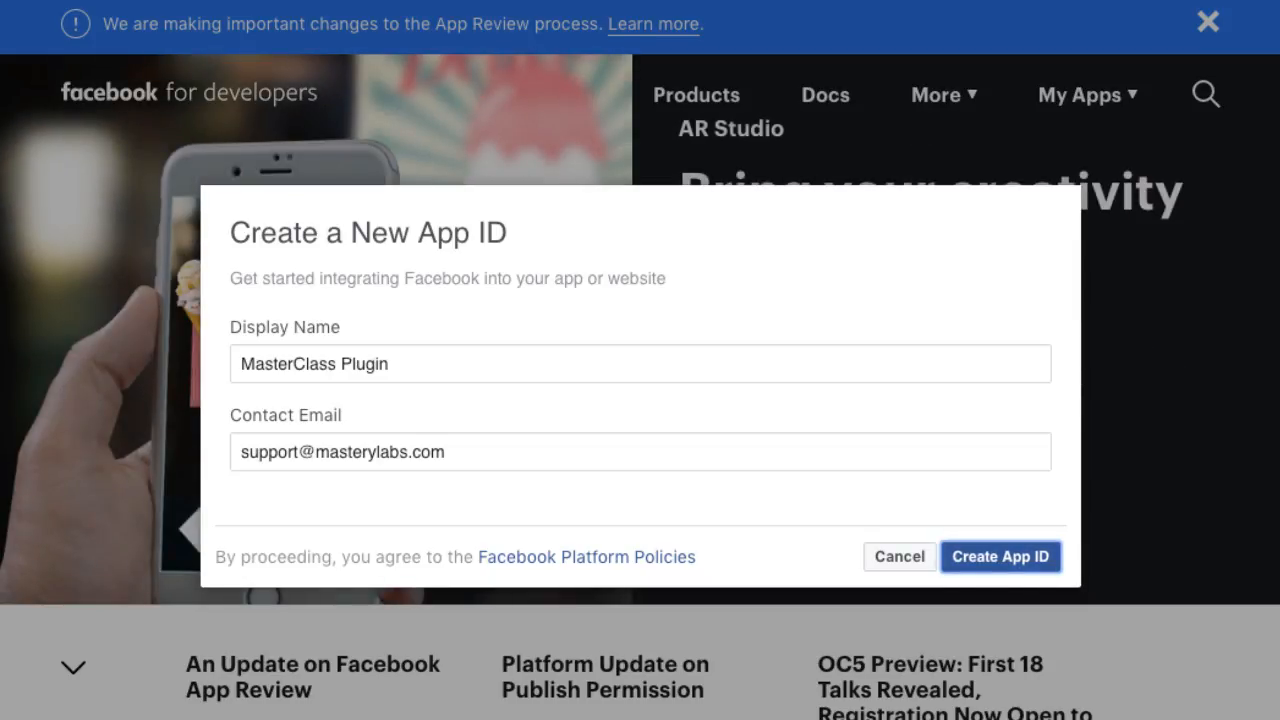
{"action": "left_click", "coordinate": [1000, 556]}
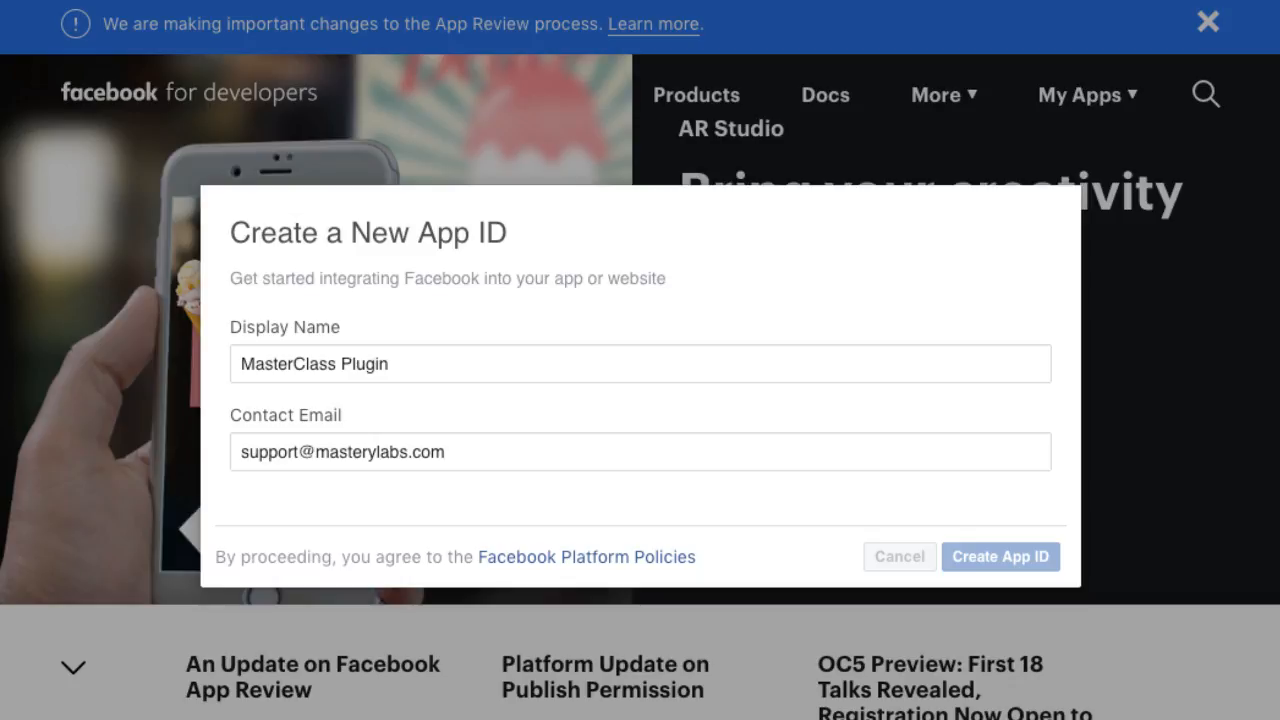
{"action": "left_click", "coordinate": [1000, 556]}
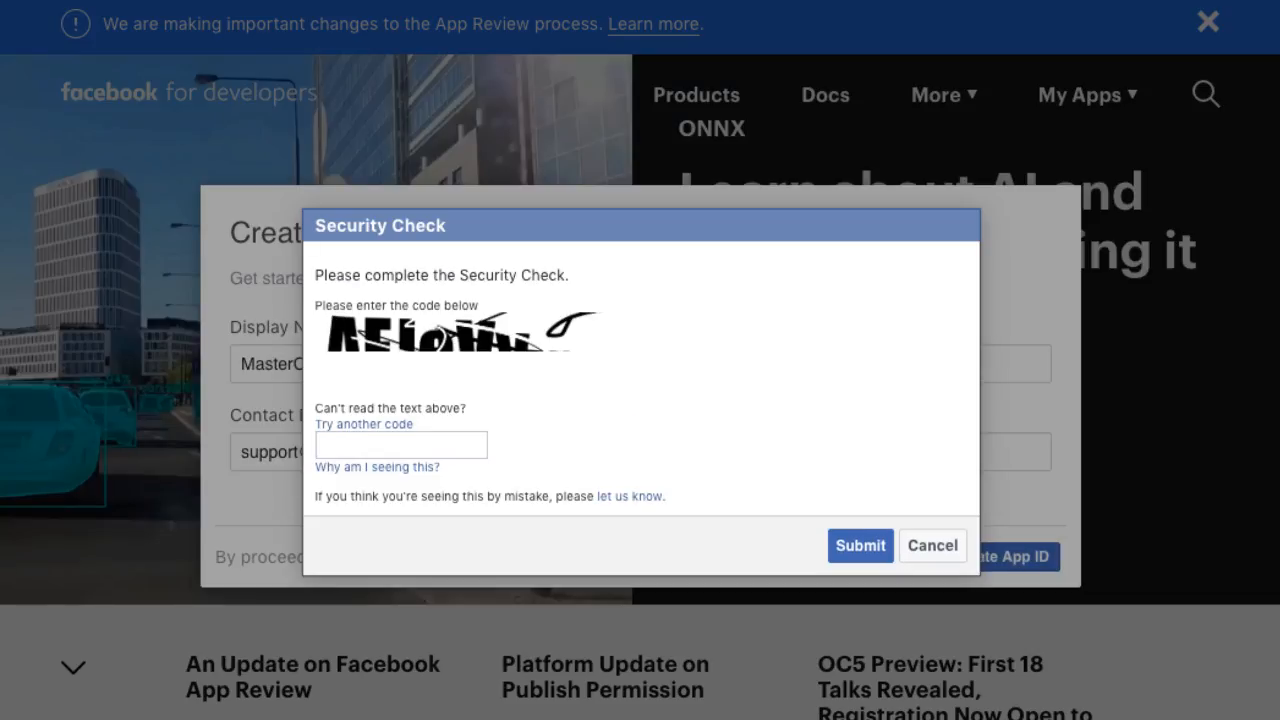
Enter the captcha code in the Security Check box and submit it
{"action": "type", "text": "AEJev"}
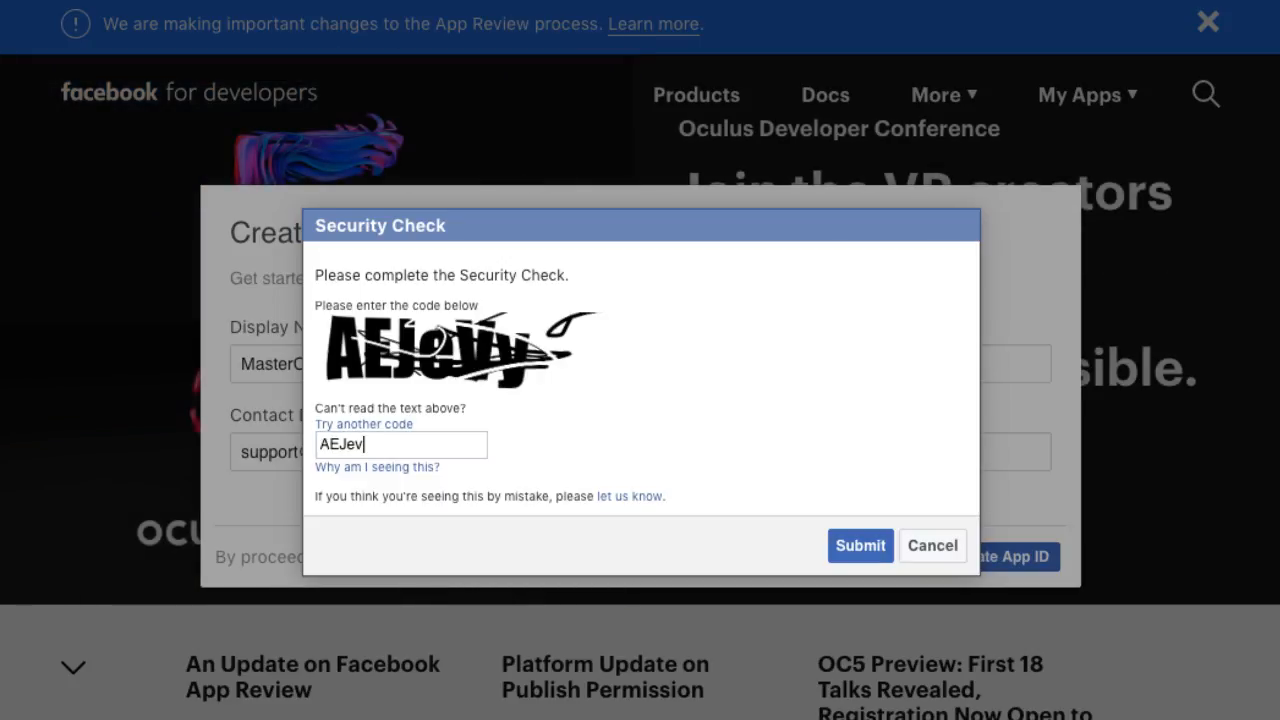
{"action": "left_click", "coordinate": [859, 545]}
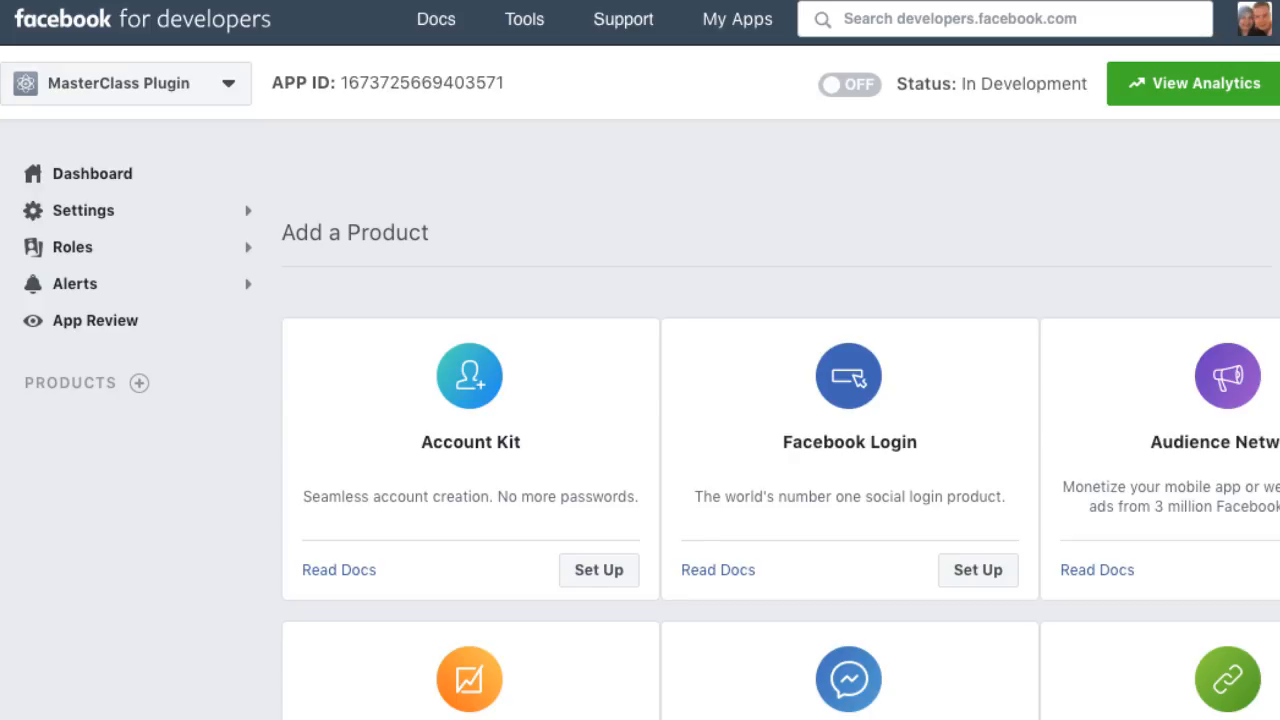
Try switching the app live, then follow the privacy policy warning to Basic Settings
{"action": "left_click", "coordinate": [848, 84]}
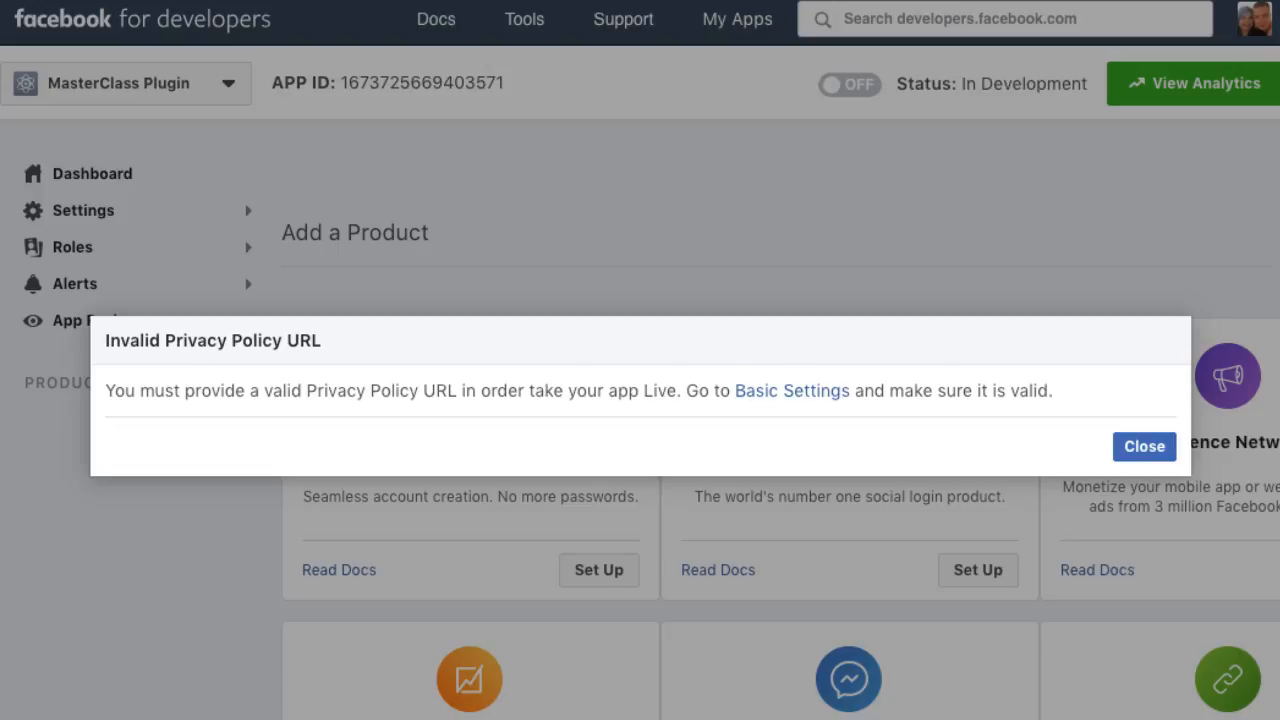
{"action": "left_click", "coordinate": [1143, 446]}
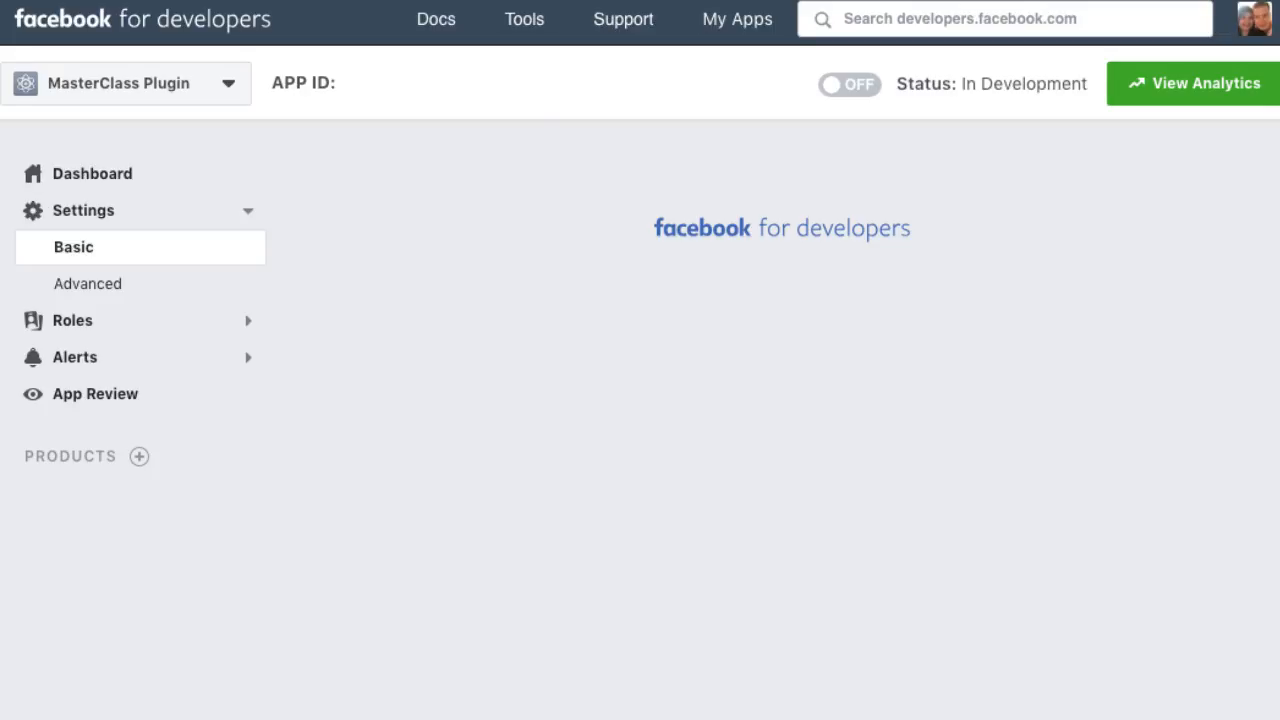
{"action": "left_click", "coordinate": [73, 247]}
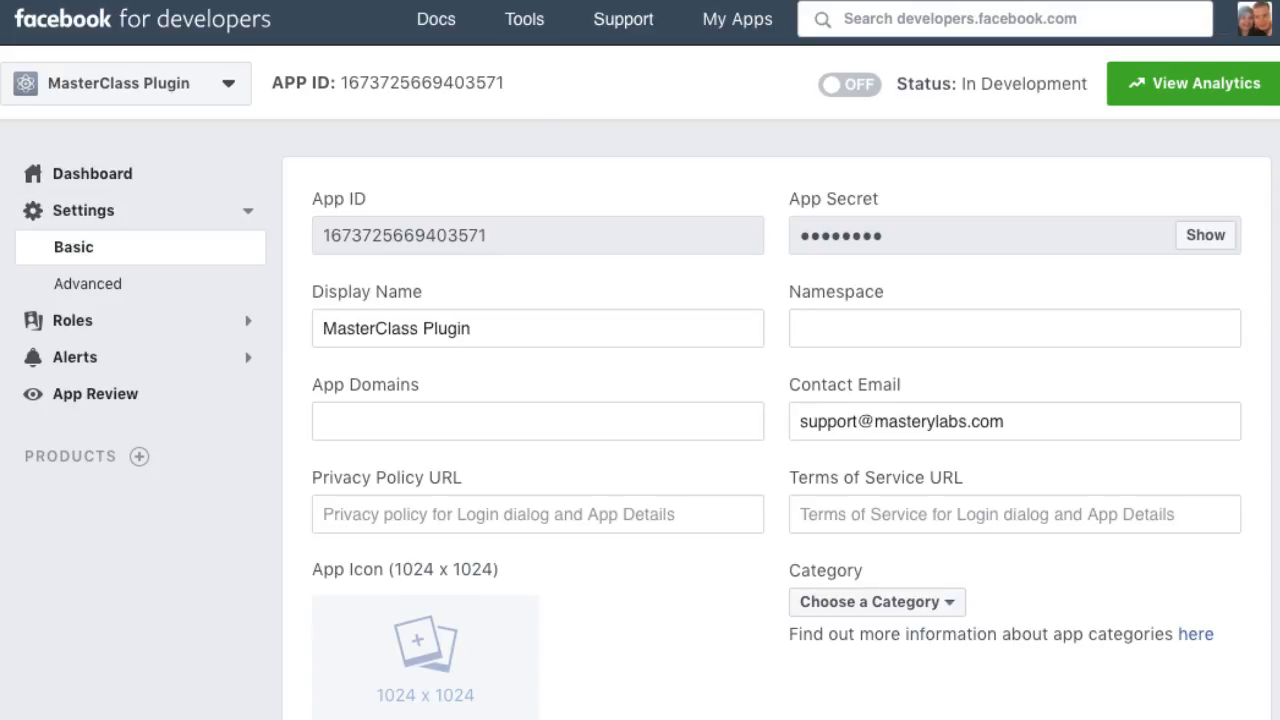
{"action": "left_click", "coordinate": [537, 514]}
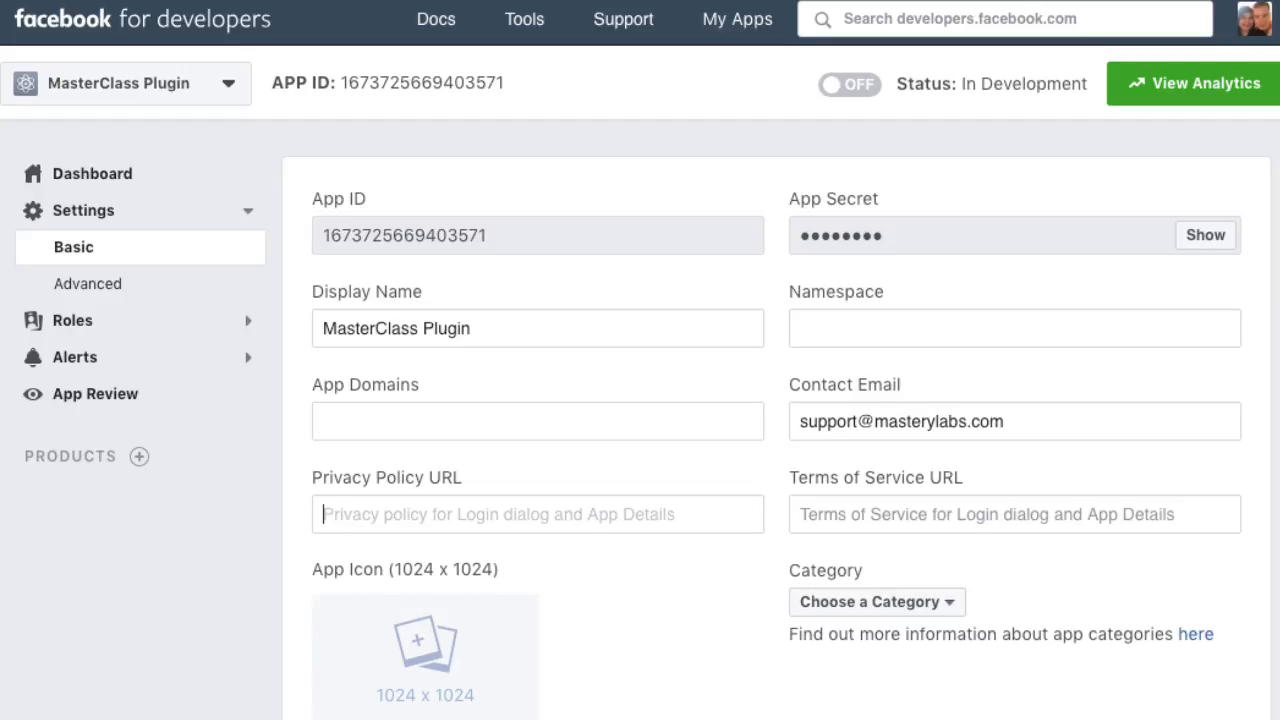
{"action": "left_click", "coordinate": [1014, 514]}
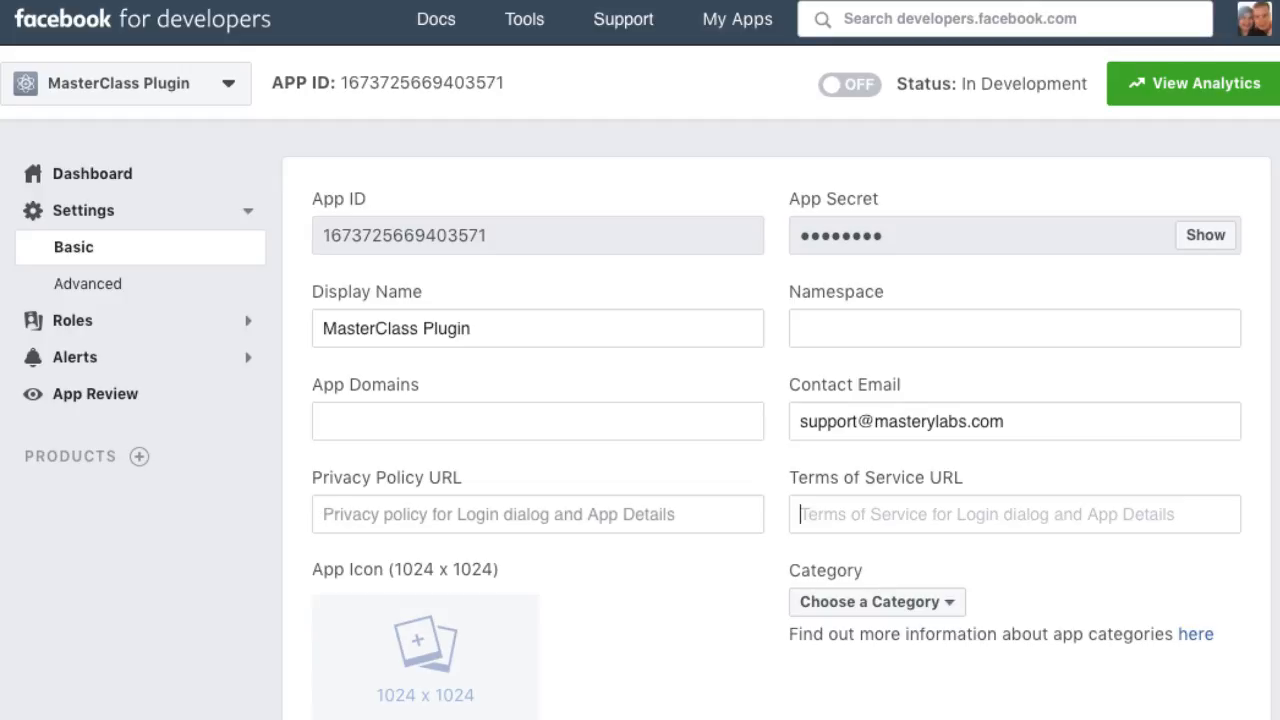